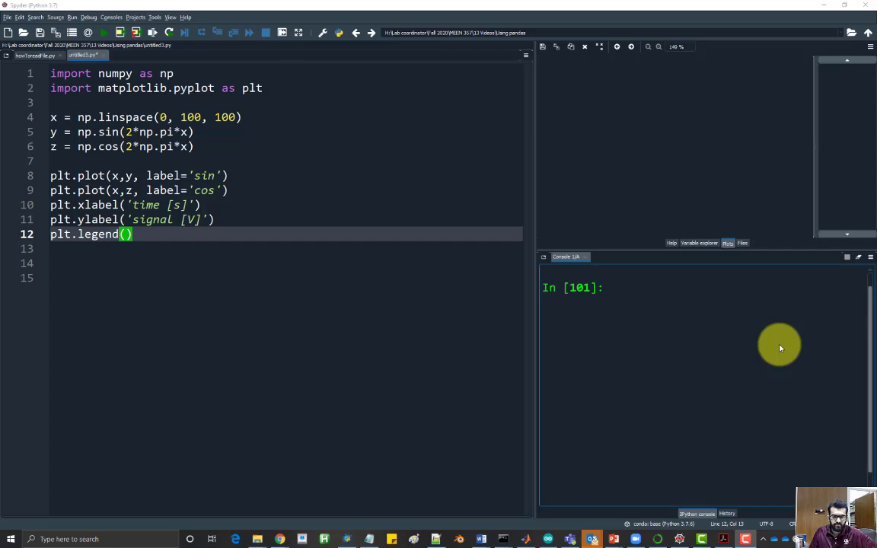
{"action": "mouse_move", "coordinate": [279, 228]}
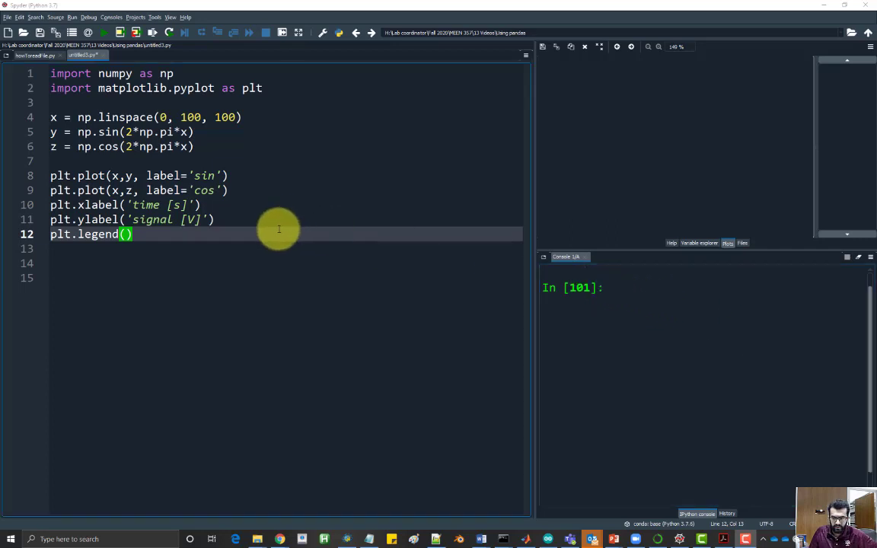
{"action": "mouse_move", "coordinate": [303, 236]}
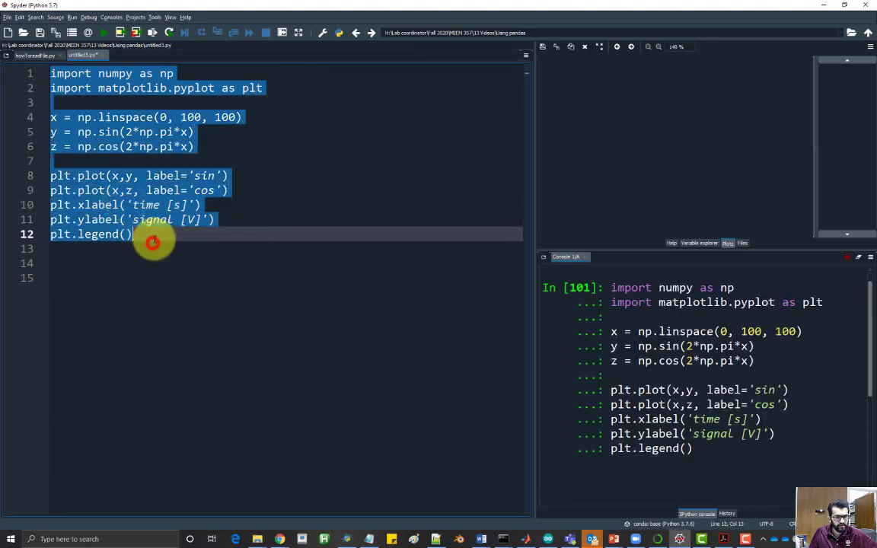
Run the plotting code and add plt.savefig("plot.png") to save the figure
{"action": "key", "text": "f9"}
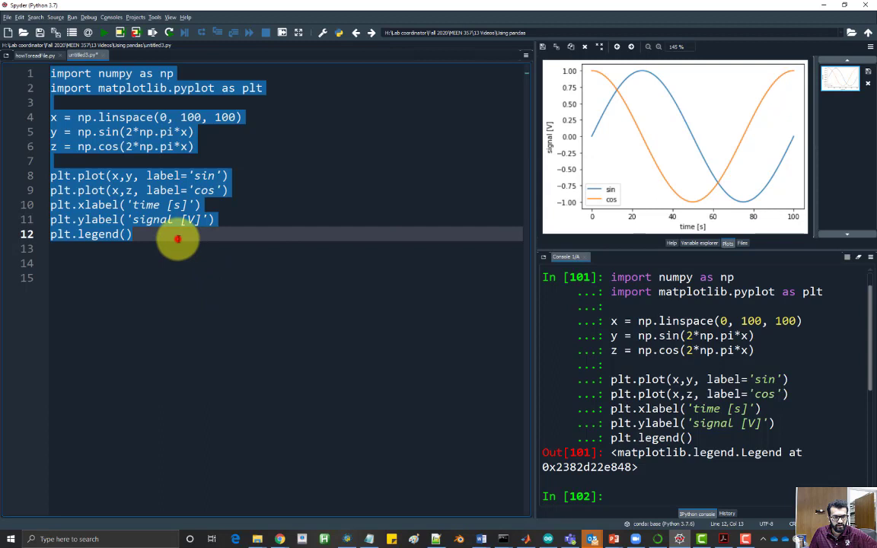
{"action": "type", "text": "plt."}
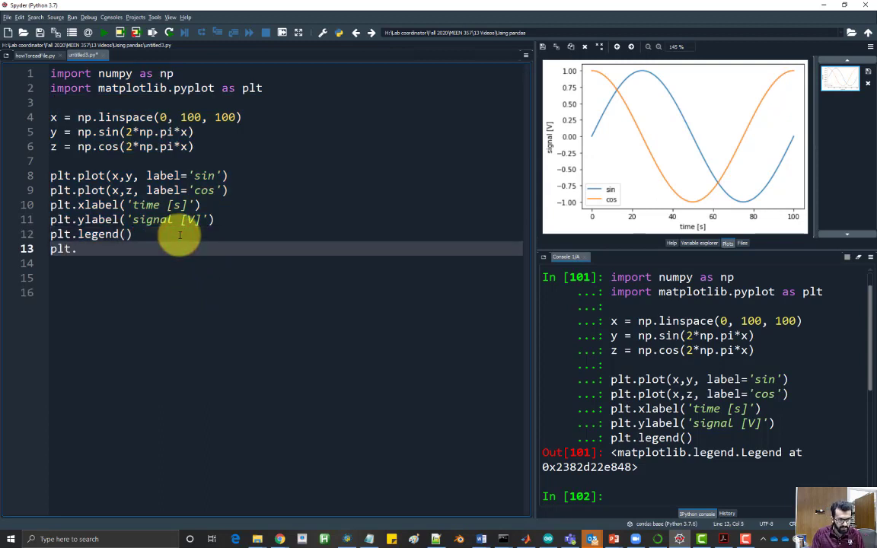
{"action": "type", "text": "savefig()"}
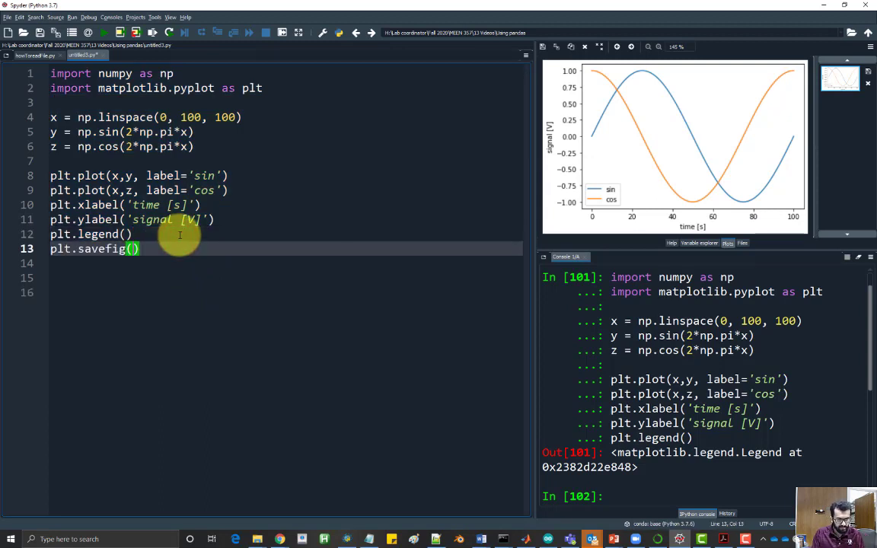
{"action": "type", "text": "\"ou"}
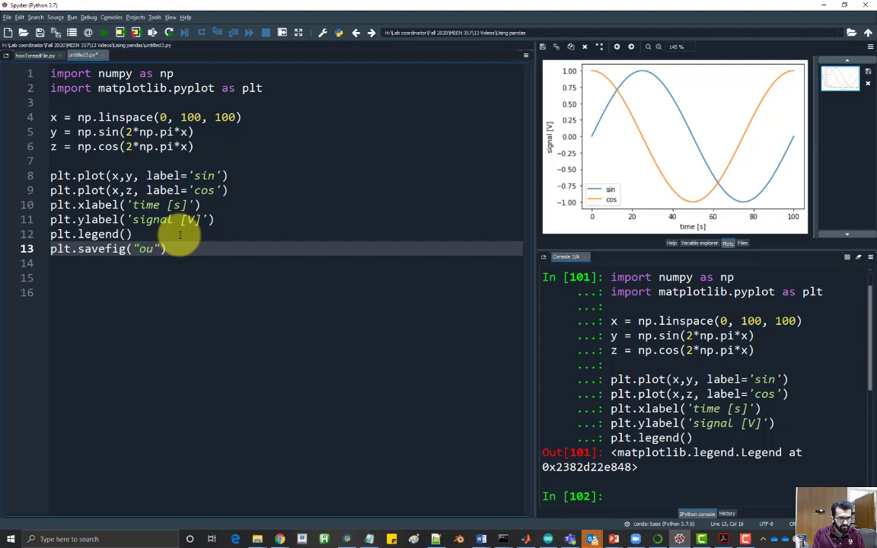
{"action": "type", "text": "plot."}
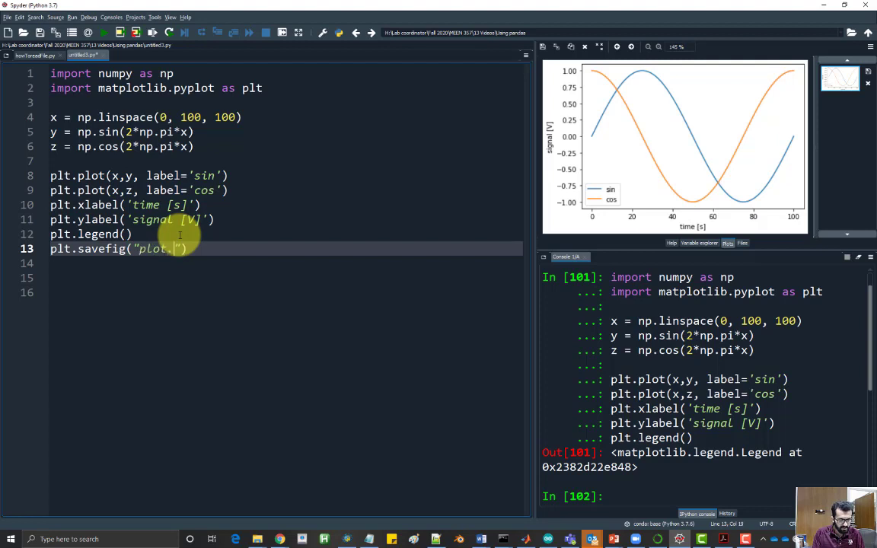
{"action": "type", "text": "png"}
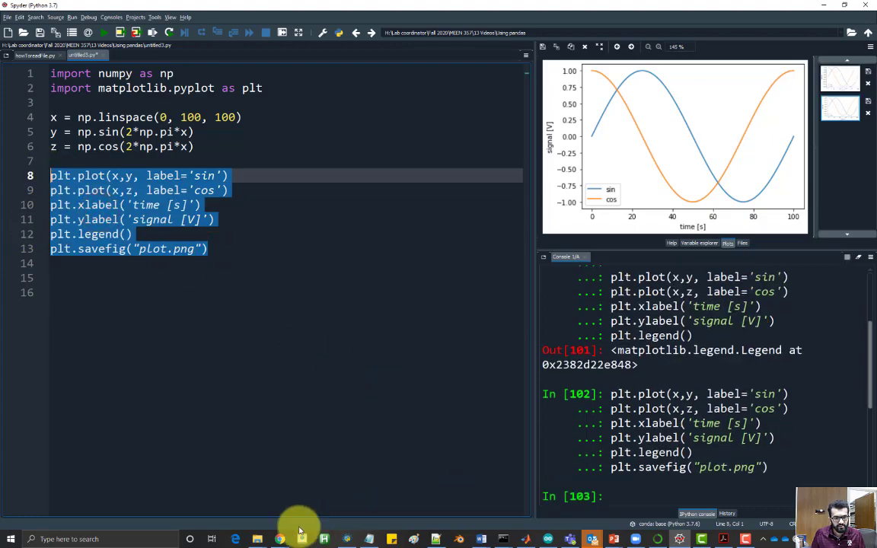
{"action": "left_click", "coordinate": [300, 540]}
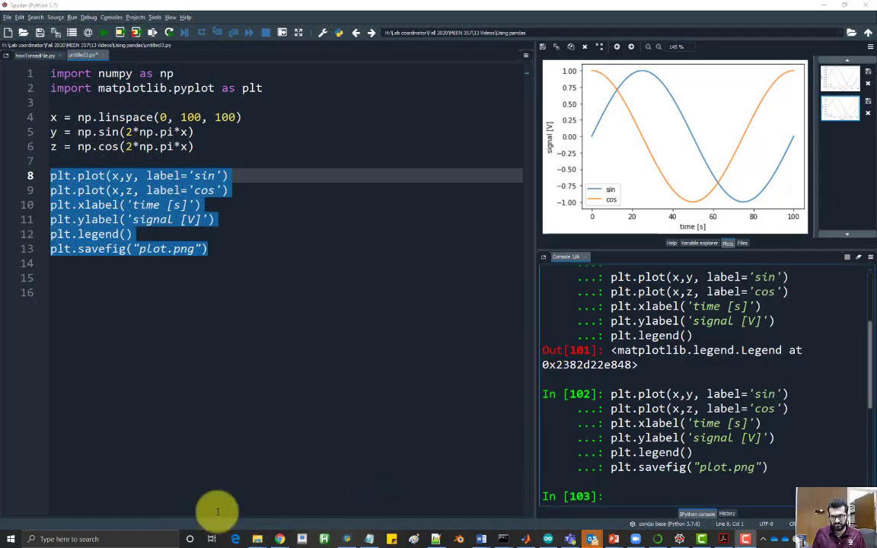
{"action": "mouse_move", "coordinate": [257, 539]}
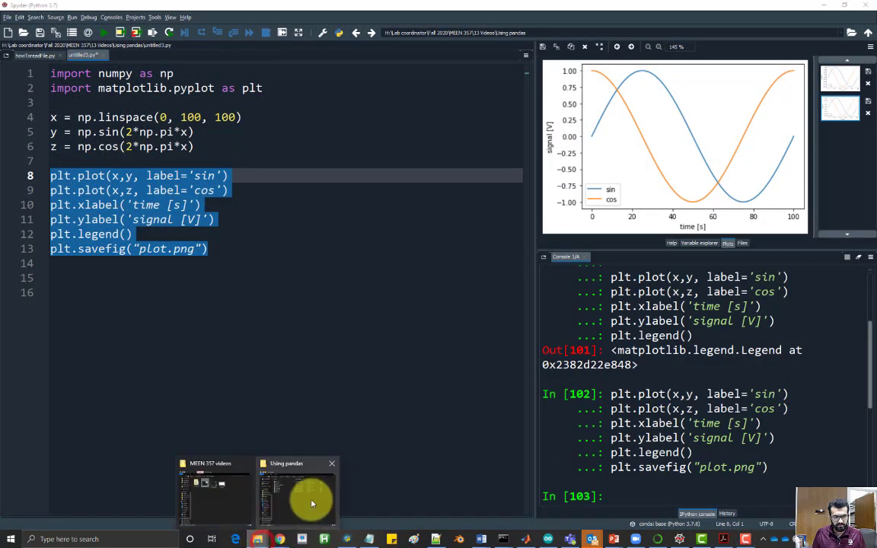
{"action": "left_click", "coordinate": [297, 495]}
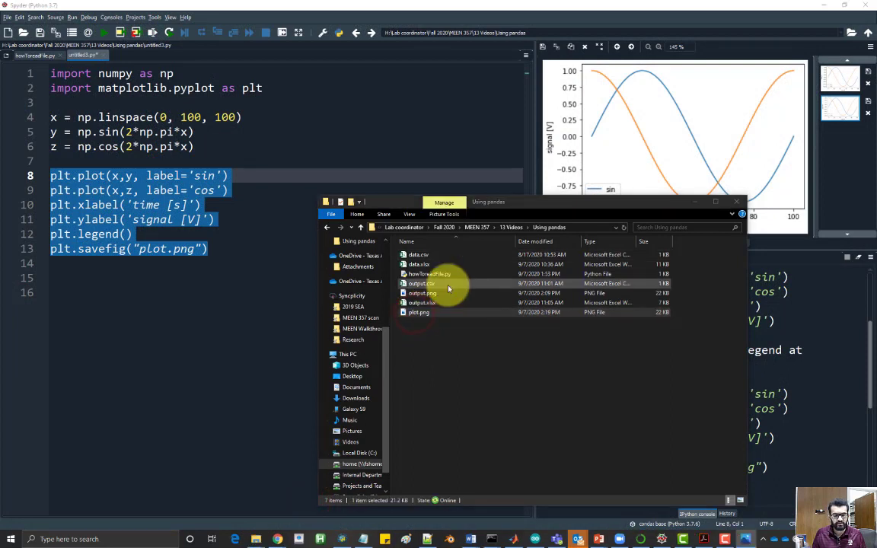
{"action": "double_click", "coordinate": [418, 312]}
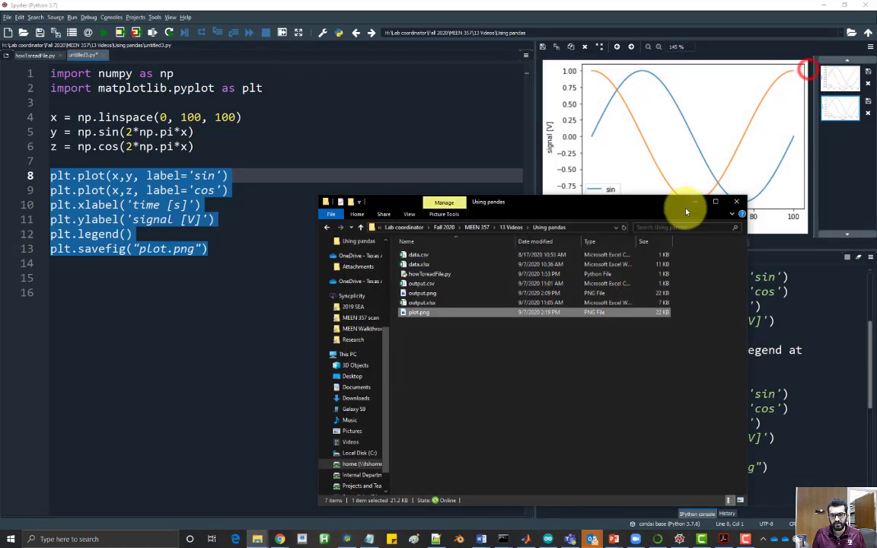
{"action": "left_click", "coordinate": [736, 201]}
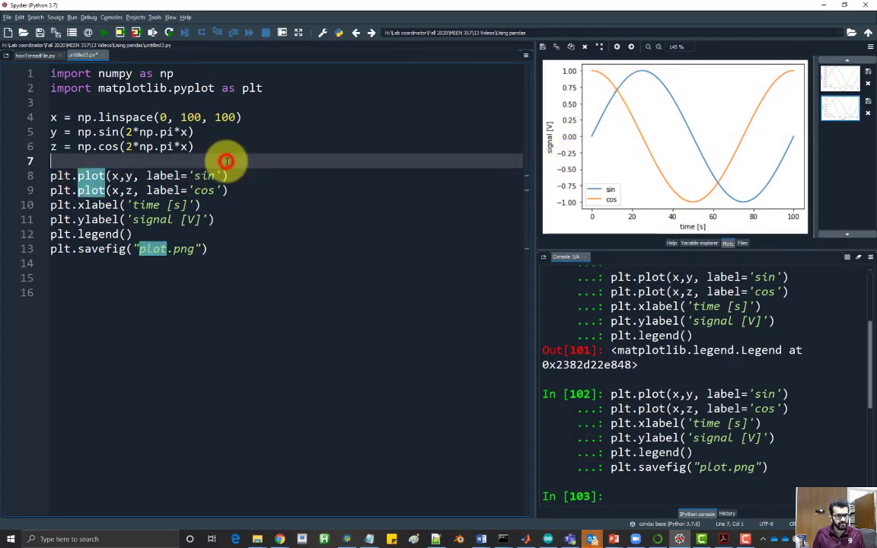
Change line 7 to fig, ax = plt.subplots(nrows = 1, ncols = 2) and plot onto ax[0]
{"action": "type", "text": "fig"}
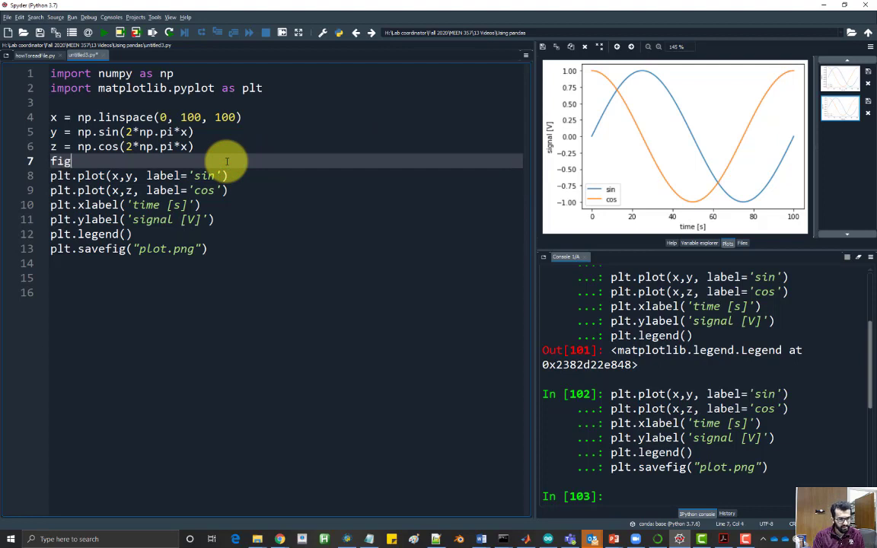
{"action": "type", "text": ","}
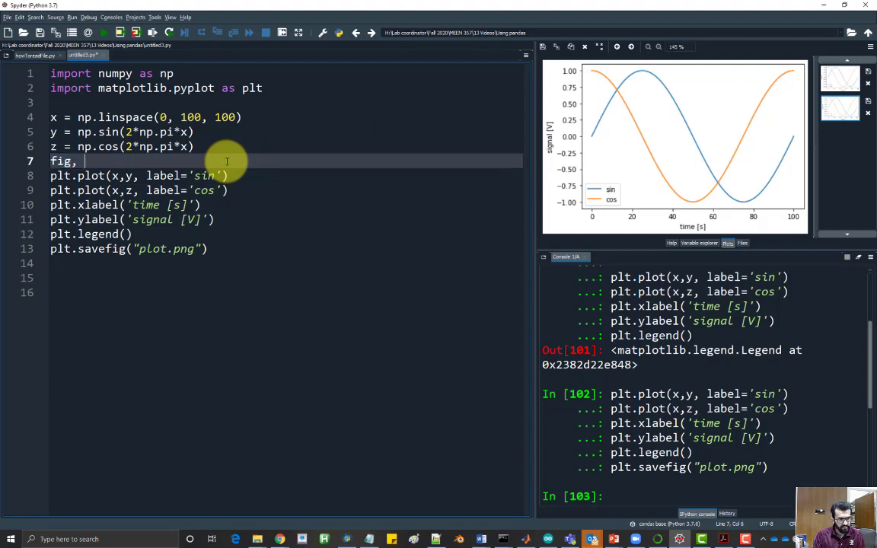
{"action": "type", "text": "ax ="}
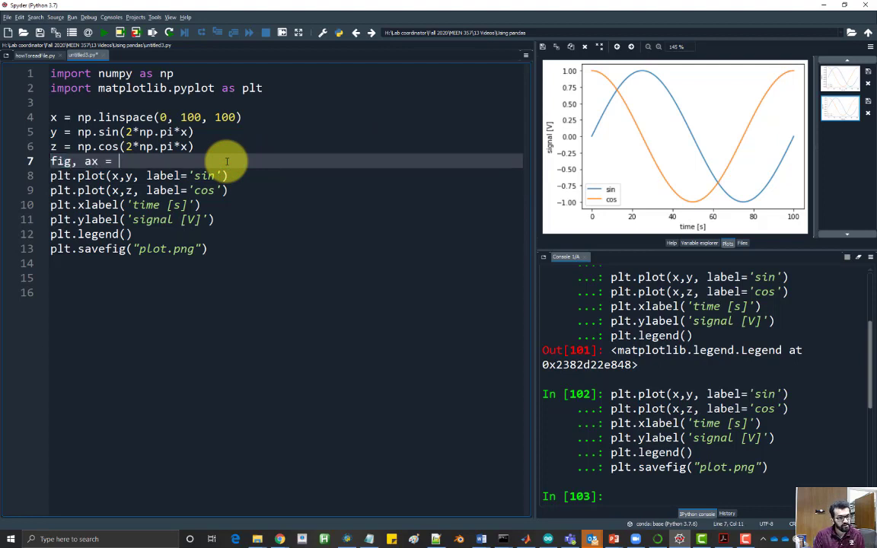
{"action": "type", "text": "plt.subplo"}
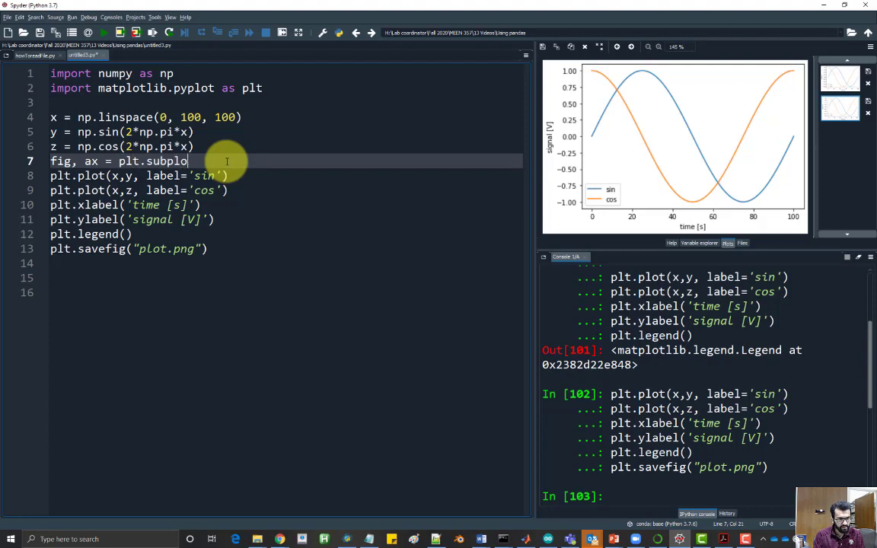
{"action": "type", "text": "ts()"}
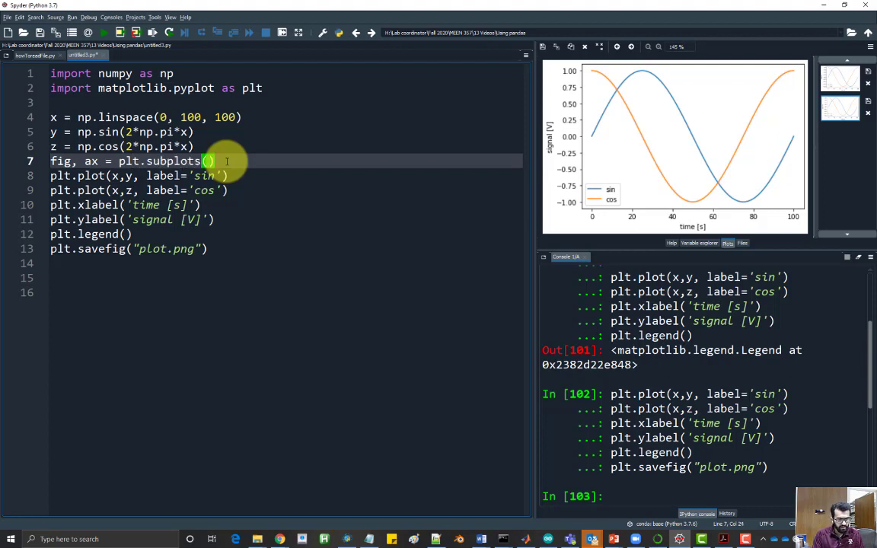
{"action": "type", "text": "nrows"}
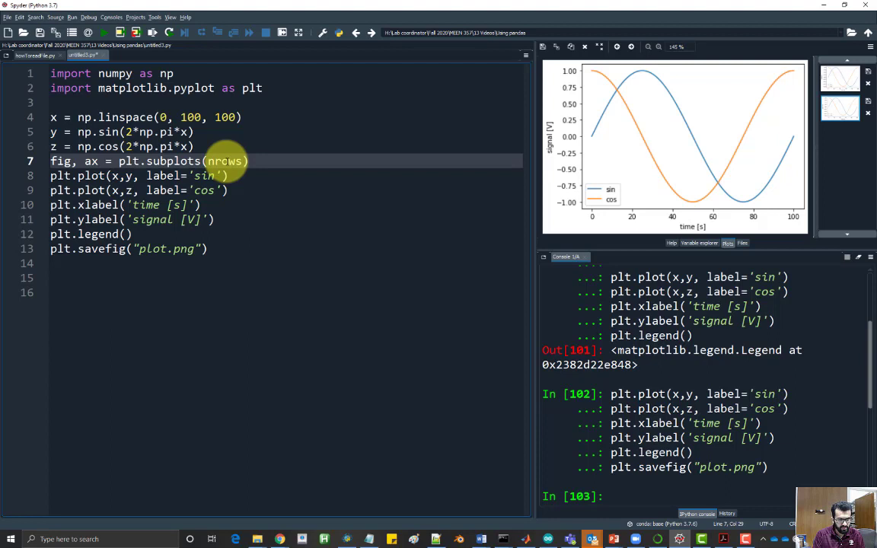
{"action": "type", "text": "= 1,"}
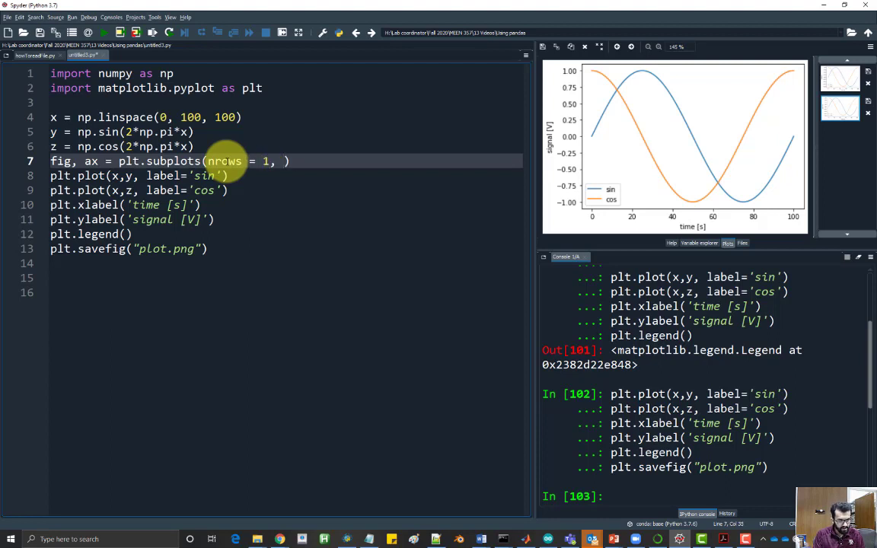
{"action": "type", "text": "ncols"}
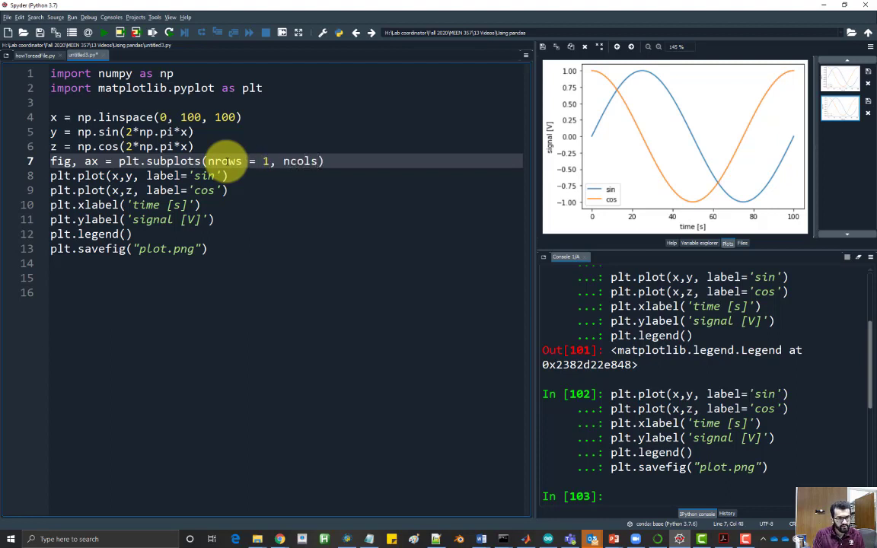
{"action": "type", "text": "2"}
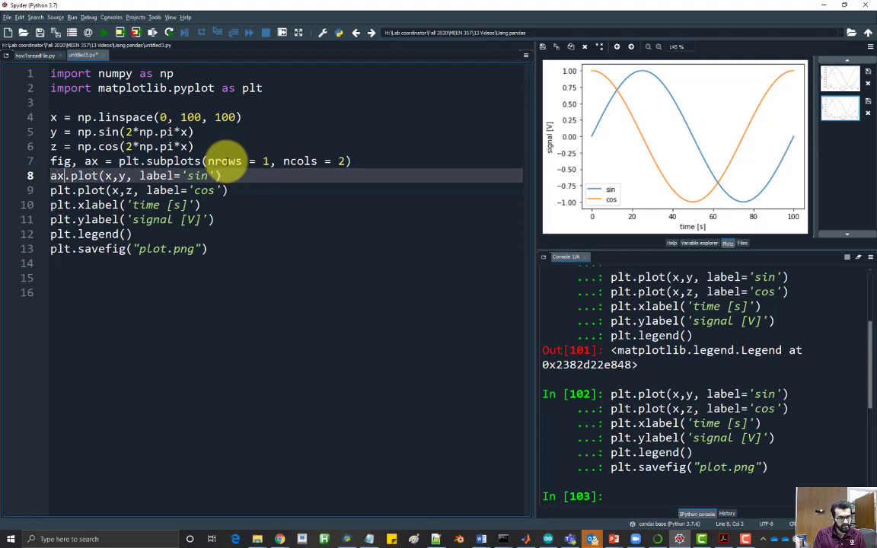
{"action": "type", "text": "[0]"}
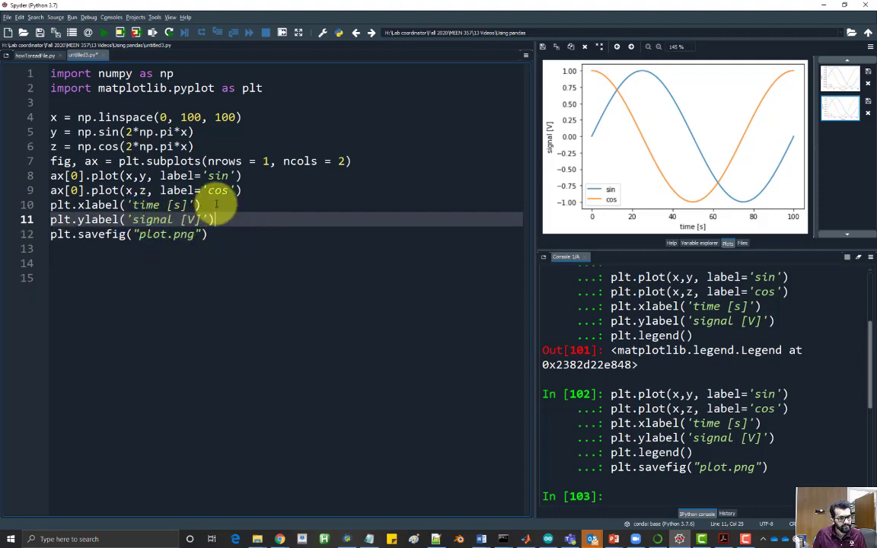
Plot sine on ax[0] and cosine on ax[1], each with time and 'signal [V]' label lines
{"action": "left_click", "coordinate": [72, 205]}
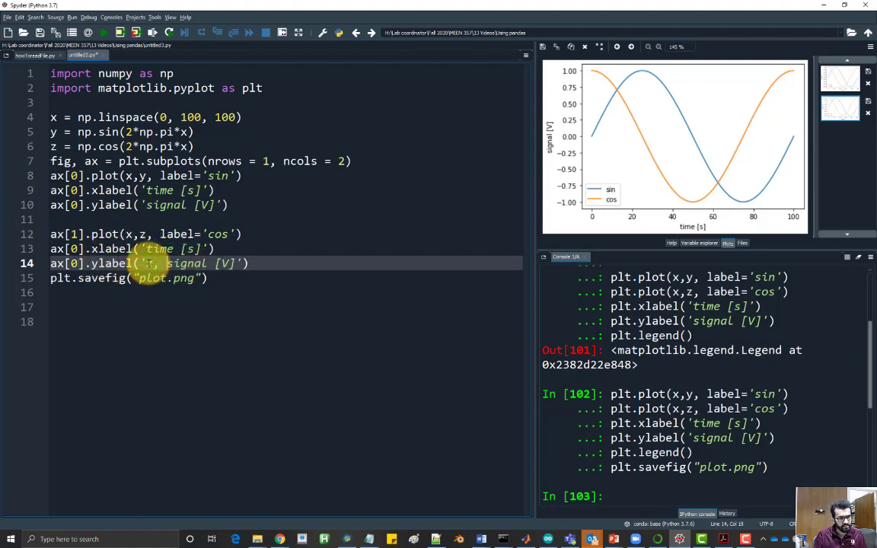
{"action": "left_click", "coordinate": [148, 205]}
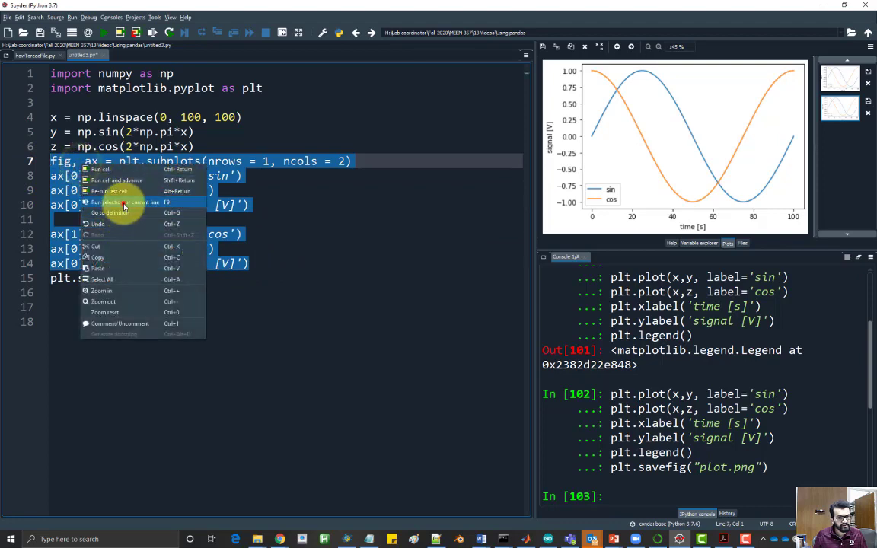
Run the selected subplot lines, which raises an AttributeError on xlabel
{"action": "left_click", "coordinate": [126, 201]}
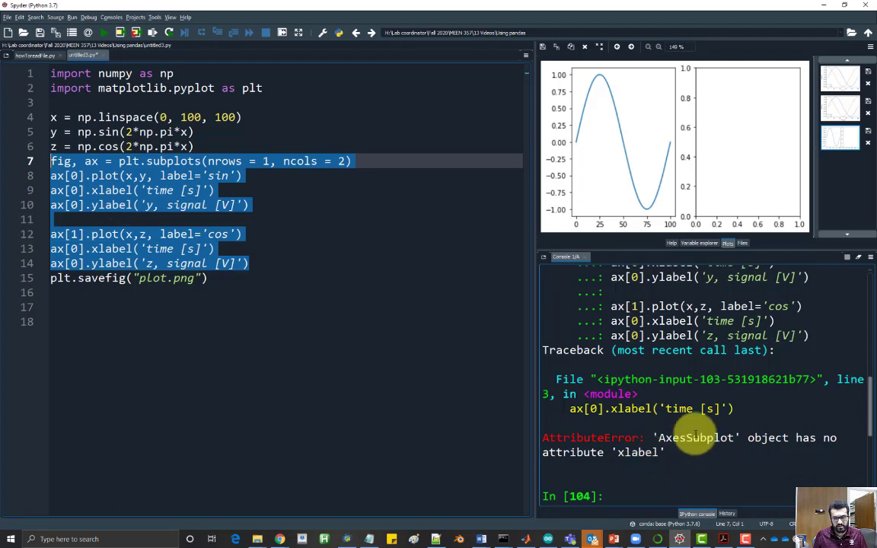
{"action": "mouse_move", "coordinate": [436, 394]}
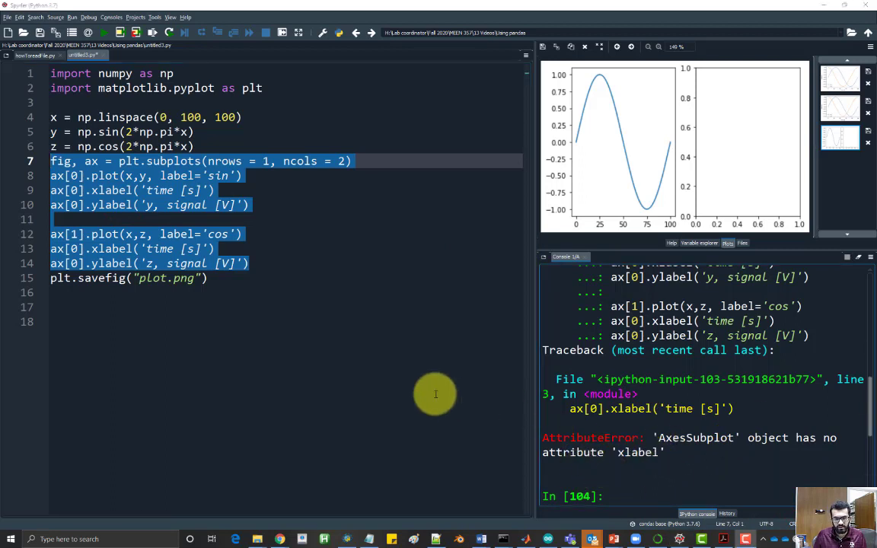
{"action": "mouse_move", "coordinate": [632, 452]}
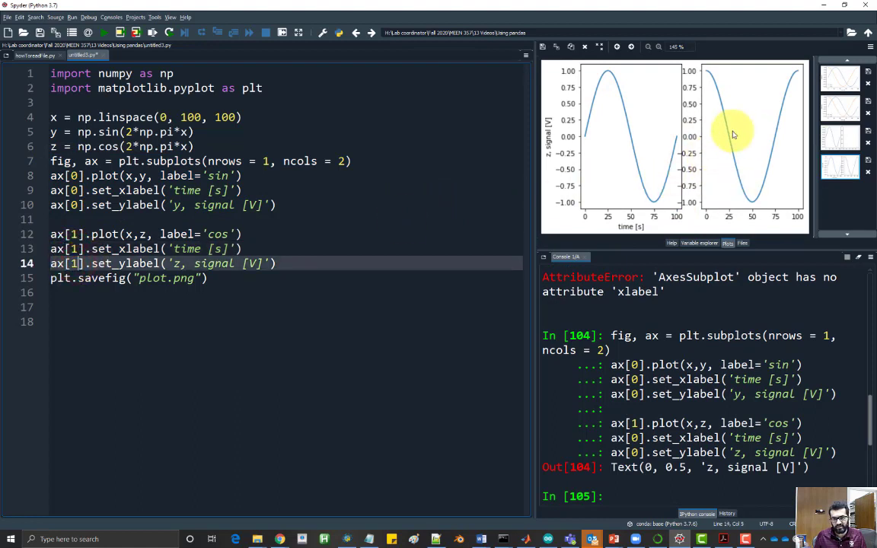
{"action": "mouse_move", "coordinate": [562, 207]}
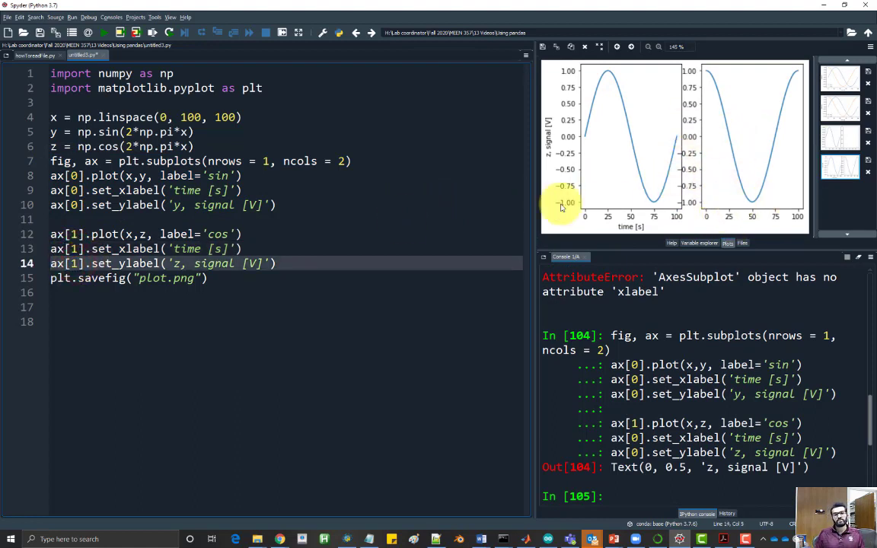
Switch to set_xlabel/set_ylabel with ax[1] cosine labels, then run lines 7–14
{"action": "left_click_drag", "start_coordinate": [51, 175], "coordinate": [278, 263]}
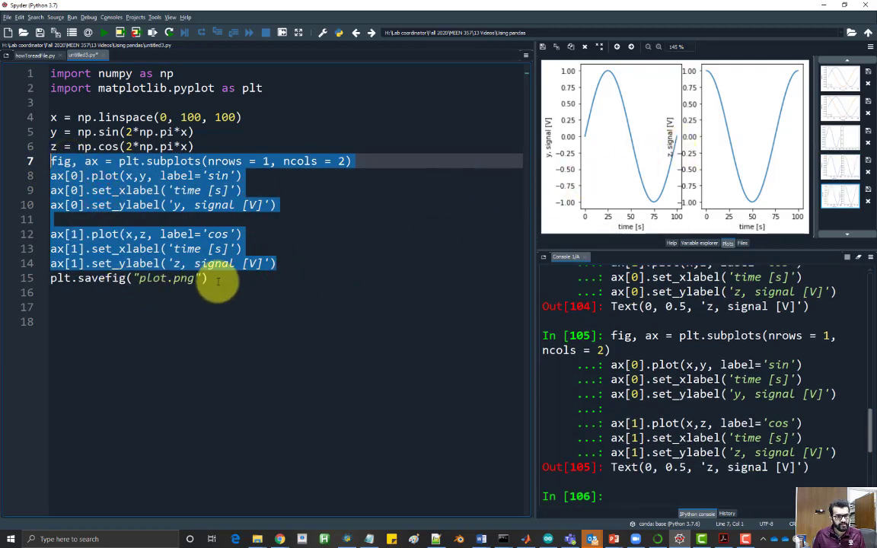
Check plot.png in the Using pandas folder after rerunning the code with savefig
{"action": "left_click", "coordinate": [124, 320]}
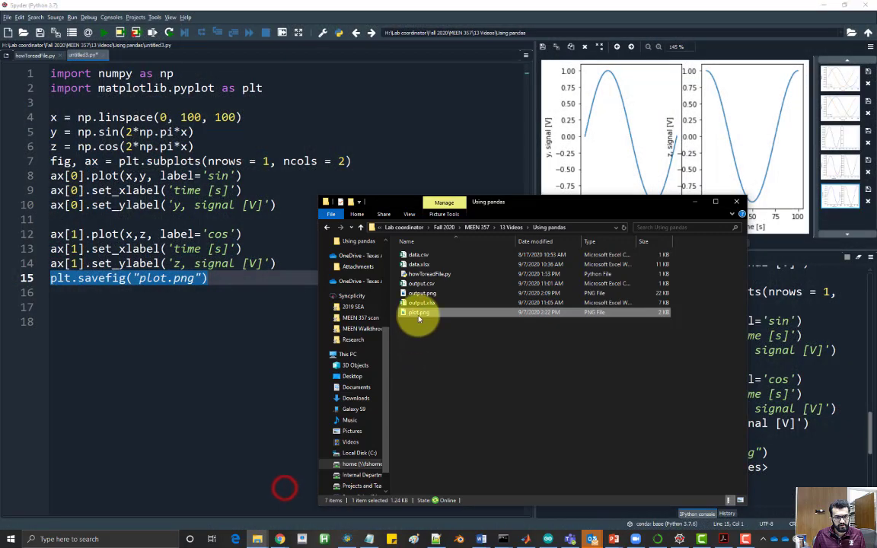
{"action": "double_click", "coordinate": [419, 313]}
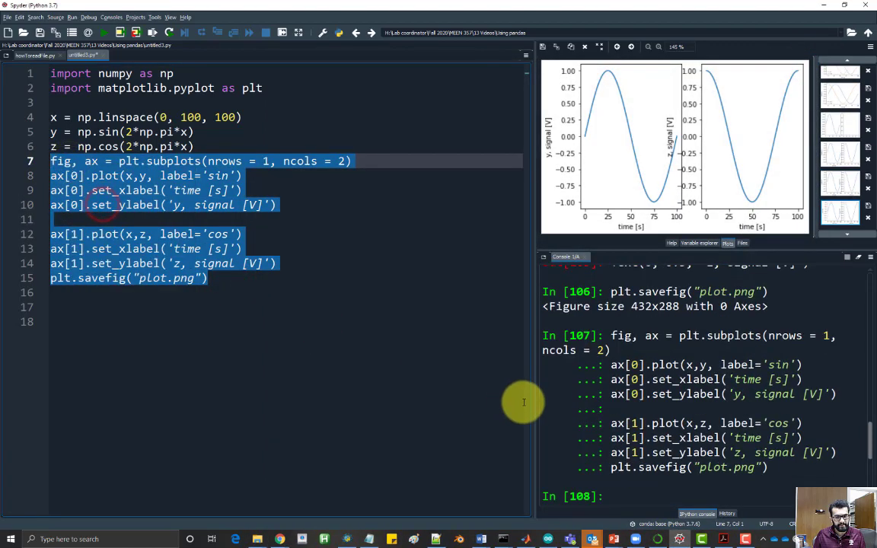
{"action": "left_click", "coordinate": [256, 539]}
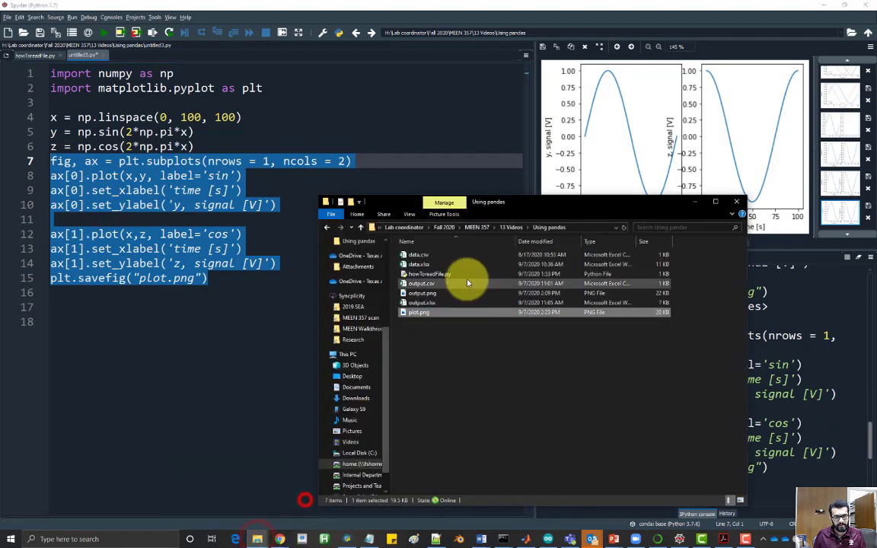
Open plot.png in Photos to view the labeled sine and cosine subplots
{"action": "double_click", "coordinate": [418, 313]}
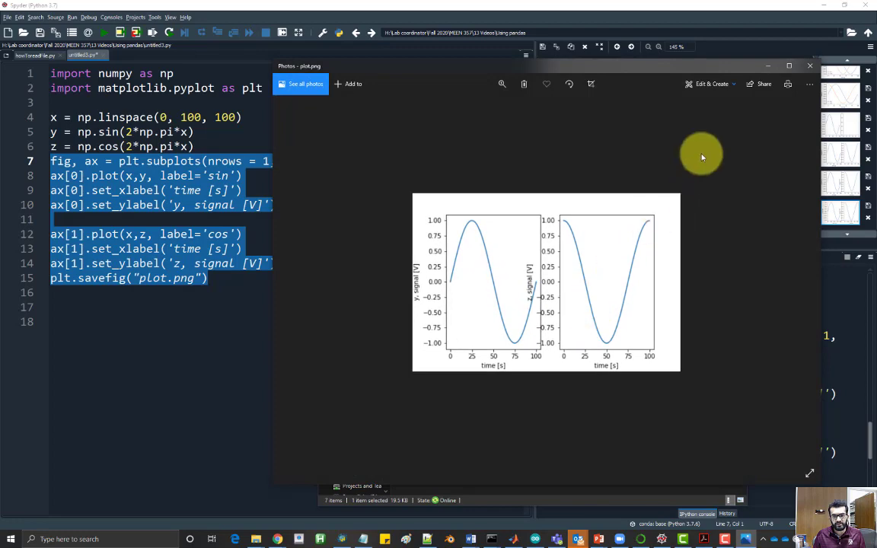
{"action": "mouse_move", "coordinate": [548, 299]}
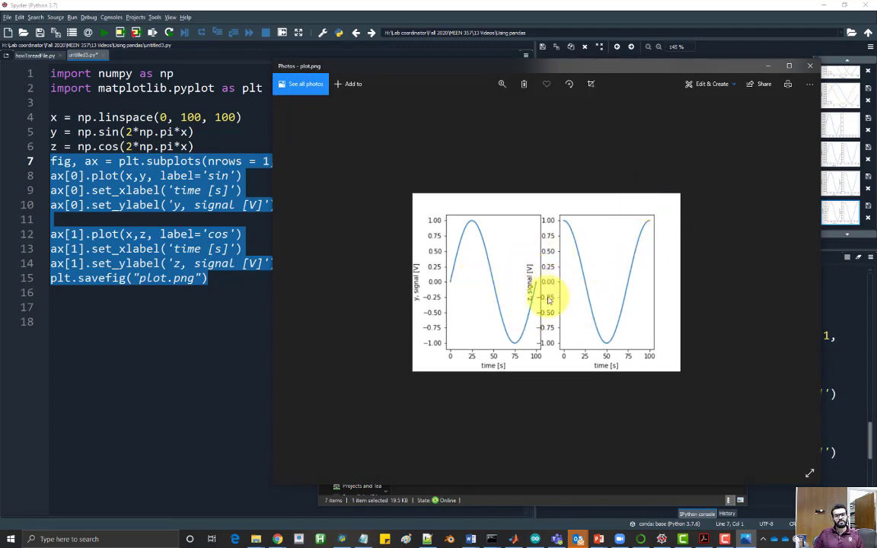